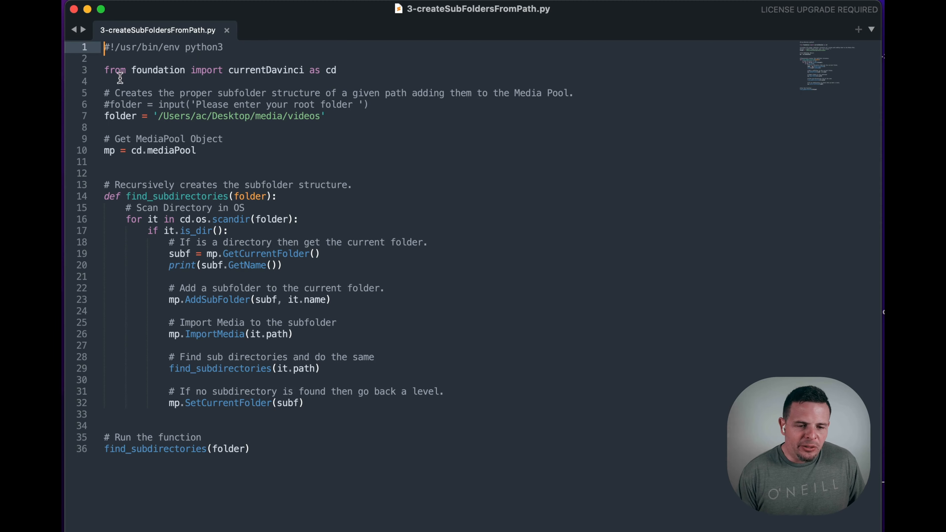
- Run python3 3-createSubFoldersFromPath.py in iTerm to build the Resolve bin structure
left_click(338, 69)
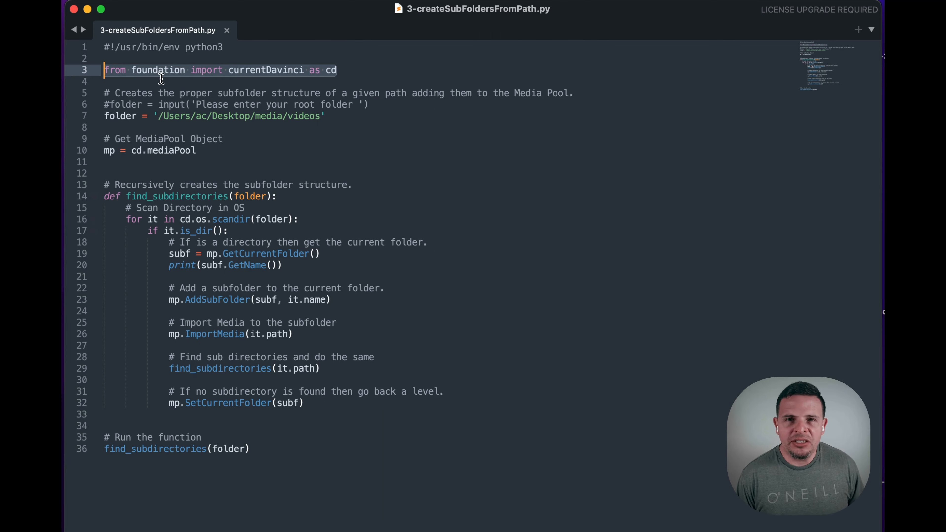
mouse_move(332, 115)
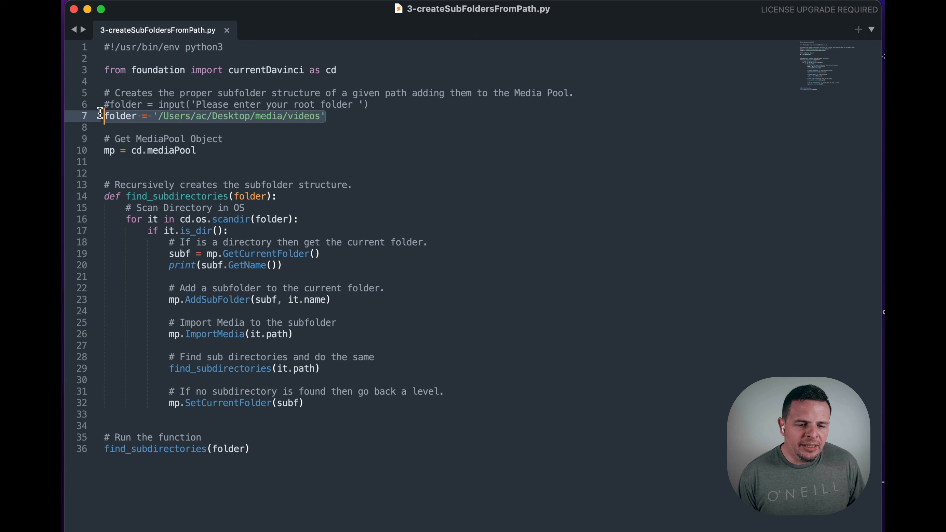
mouse_move(379, 126)
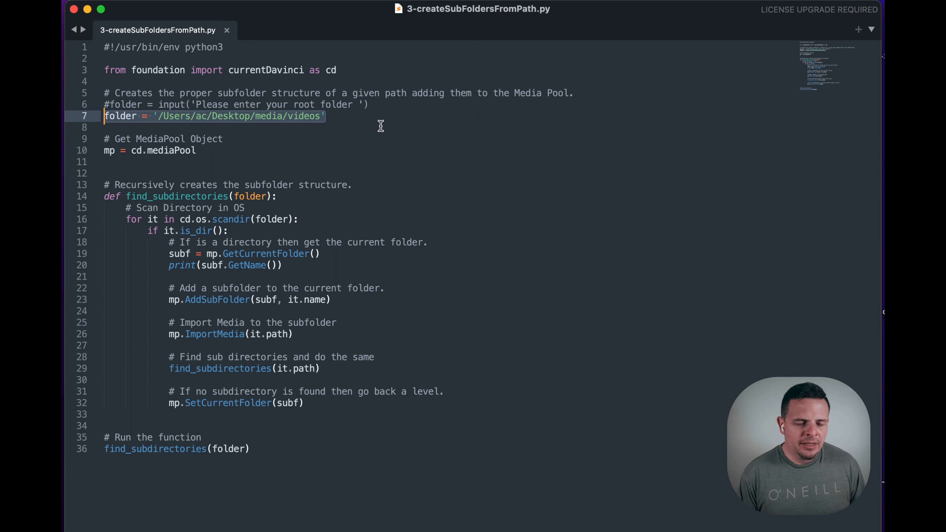
mouse_move(152, 102)
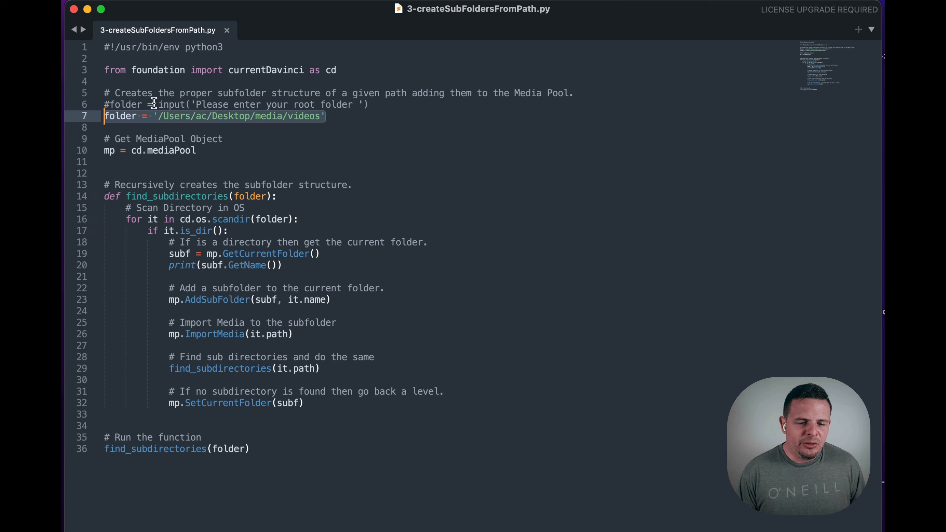
mouse_move(379, 107)
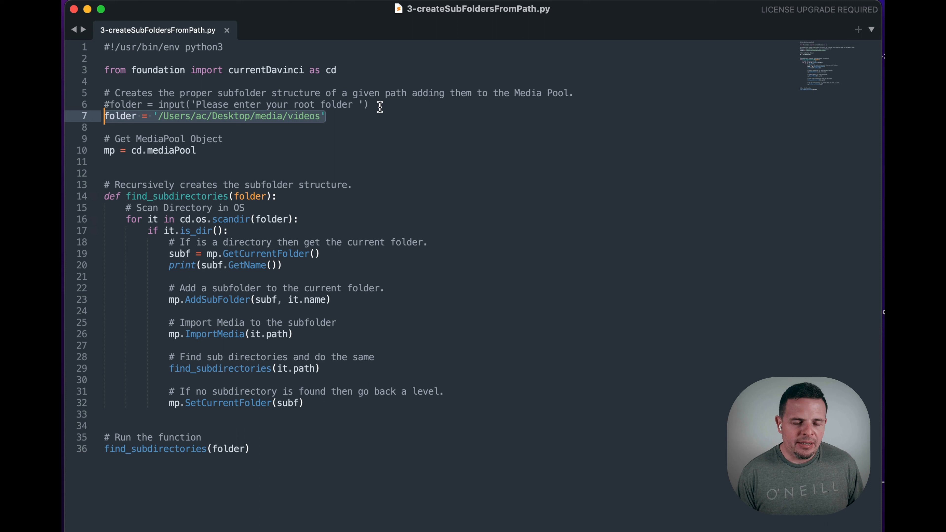
mouse_move(138, 107)
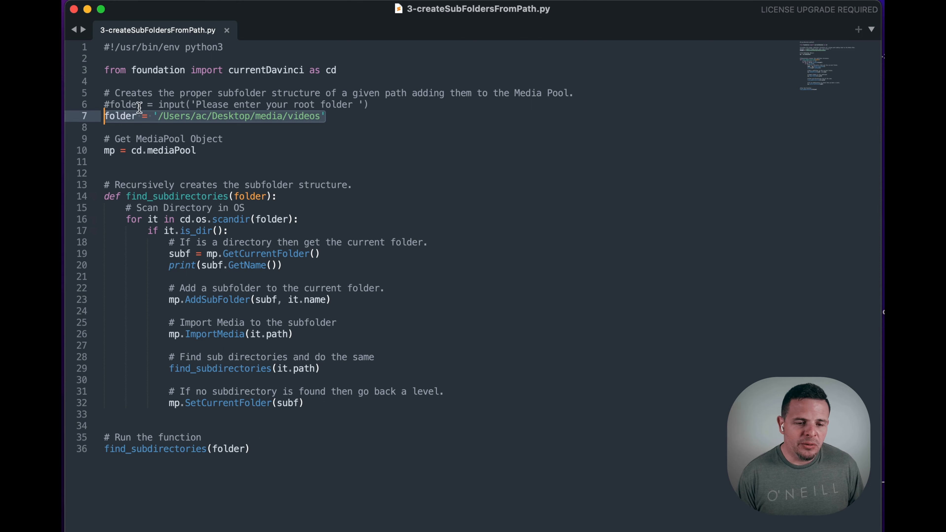
mouse_move(250, 168)
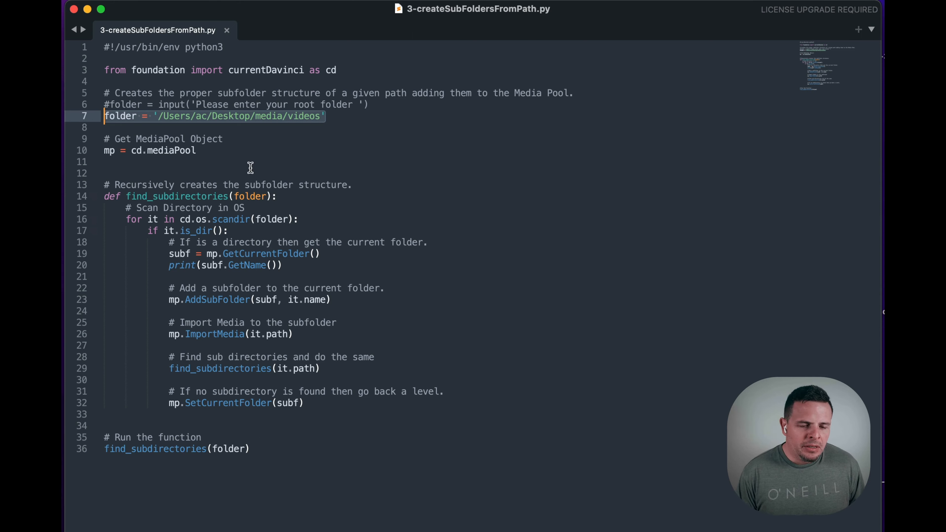
mouse_move(161, 171)
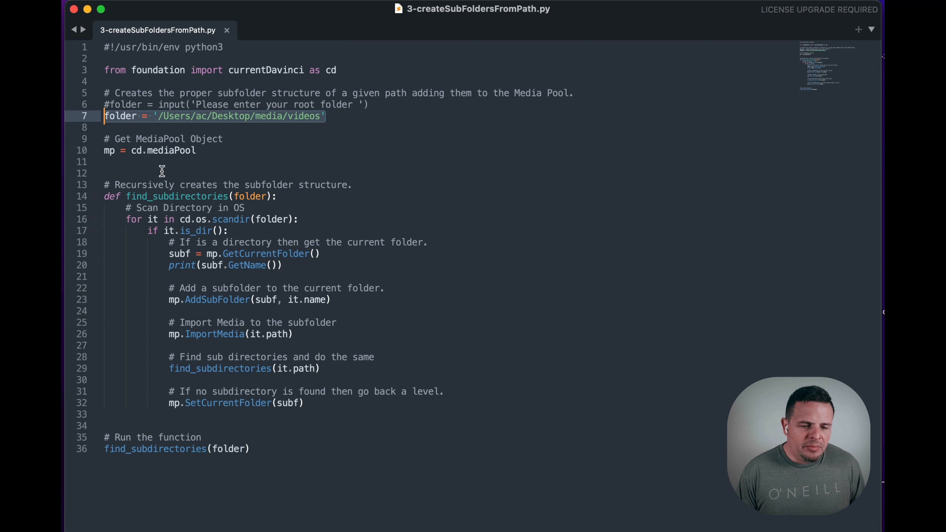
mouse_move(150, 201)
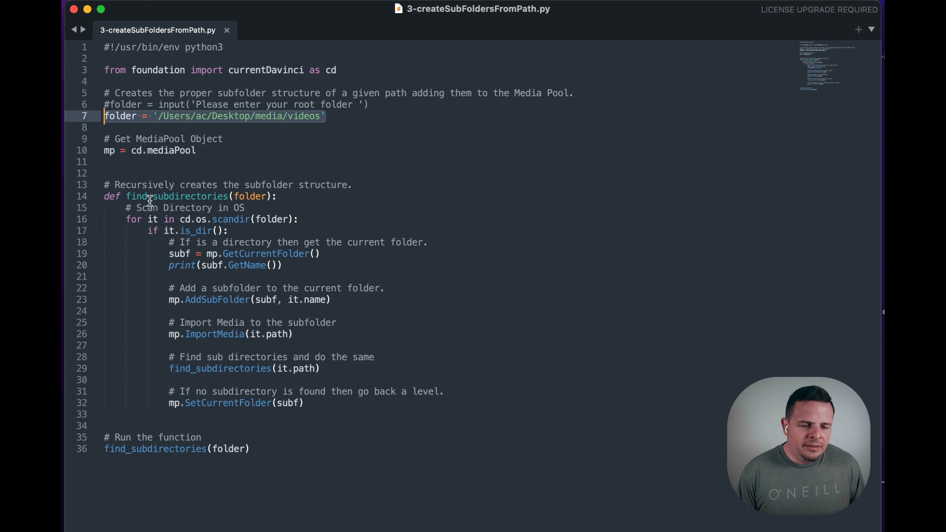
mouse_move(284, 177)
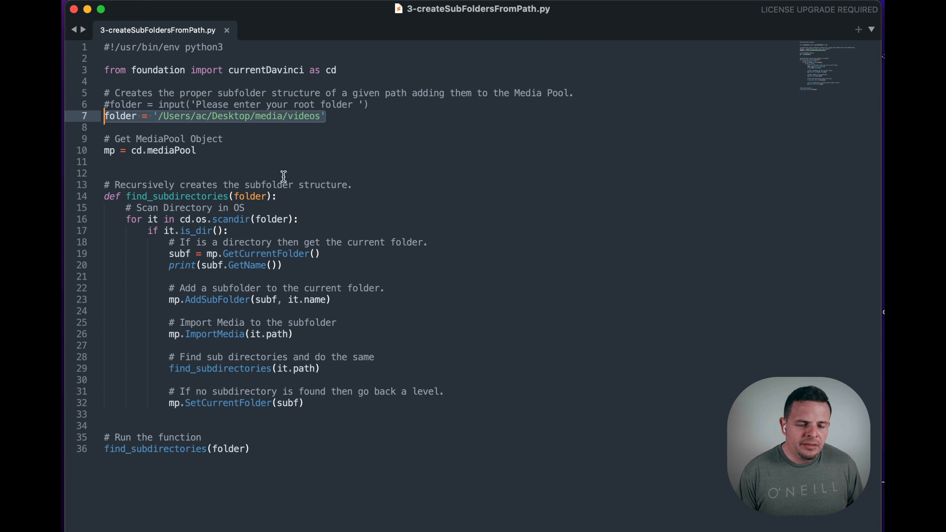
mouse_move(335, 175)
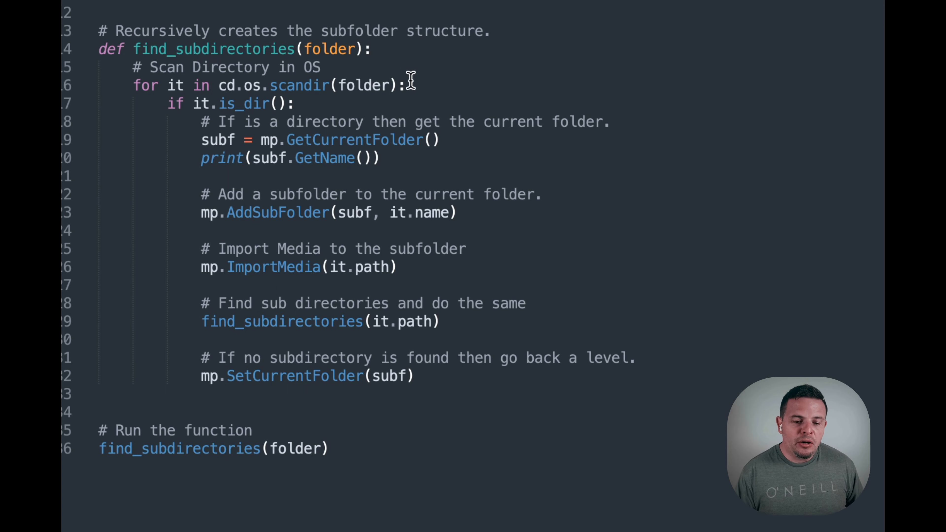
mouse_move(390, 321)
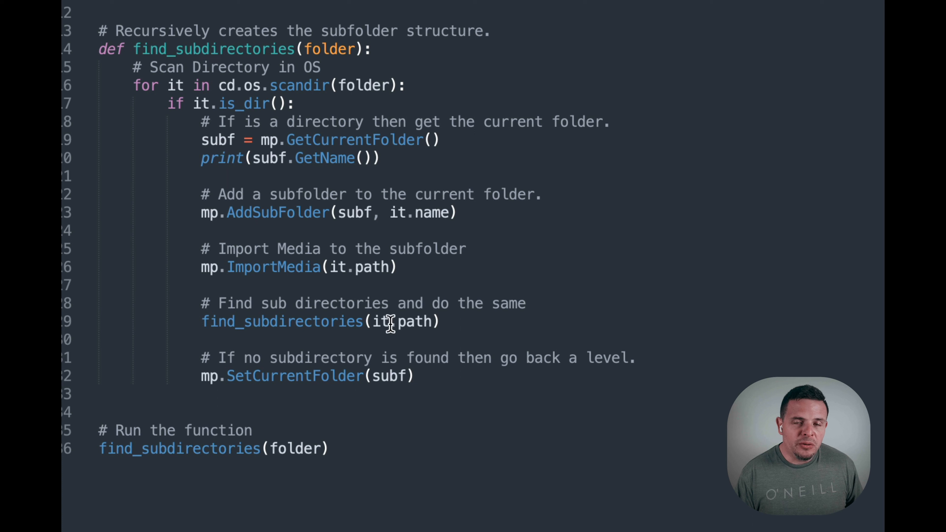
mouse_move(388, 352)
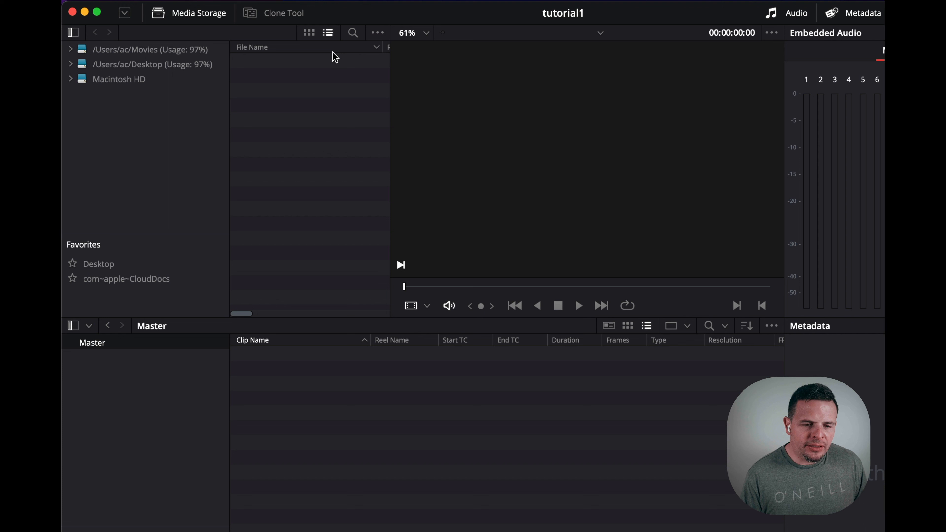
mouse_move(562, 13)
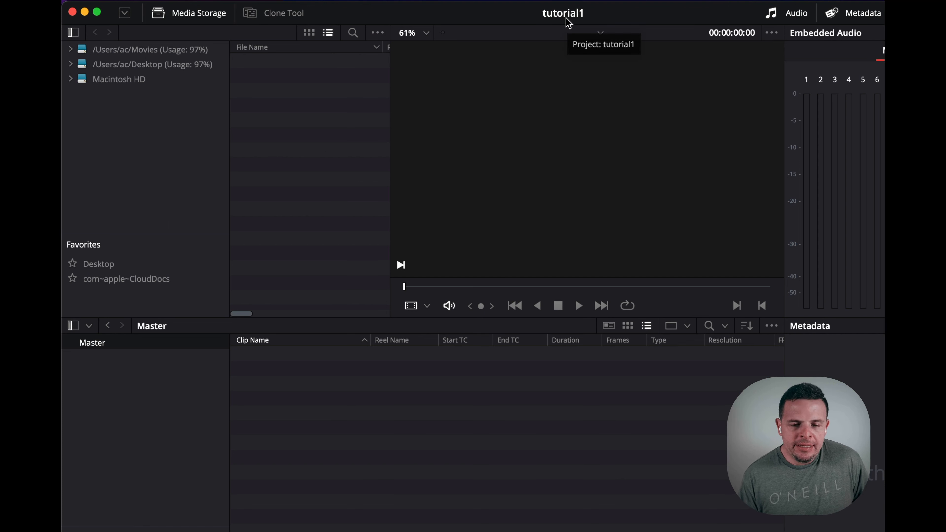
mouse_move(388, 269)
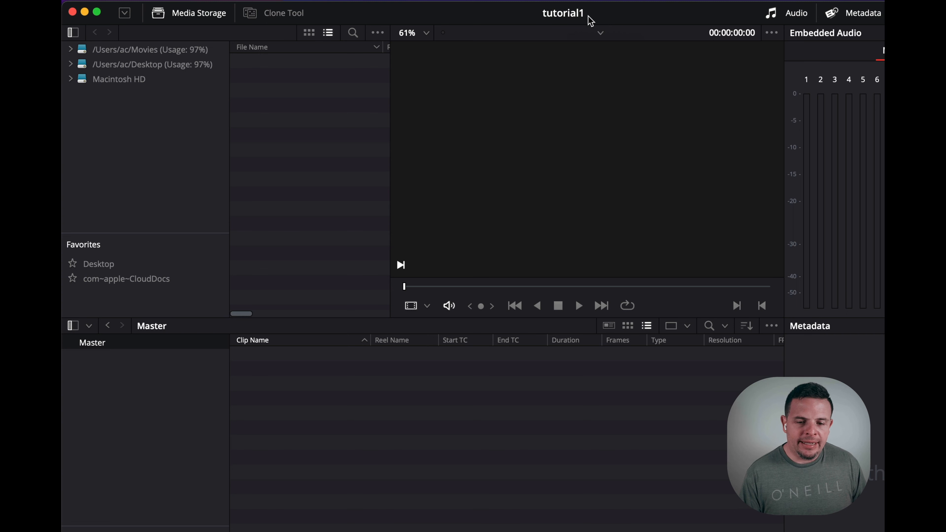
mouse_move(89, 355)
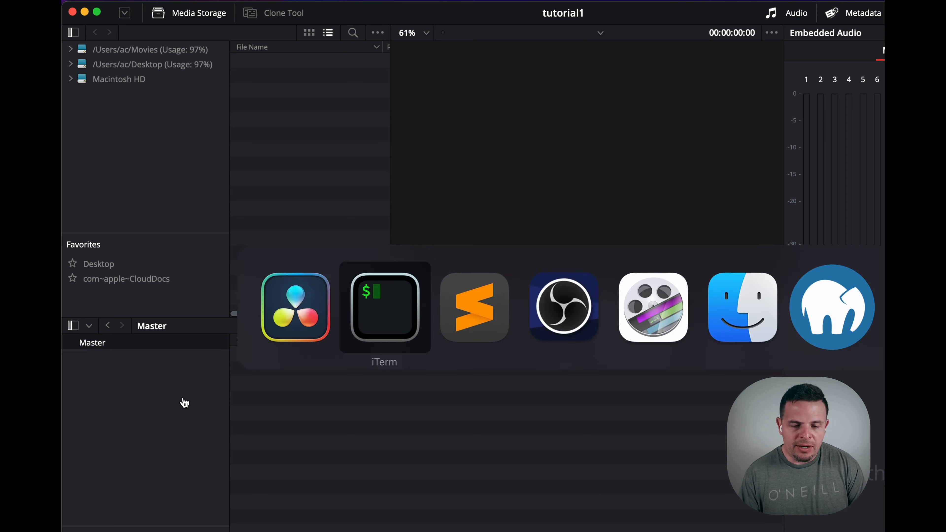
left_click(384, 307)
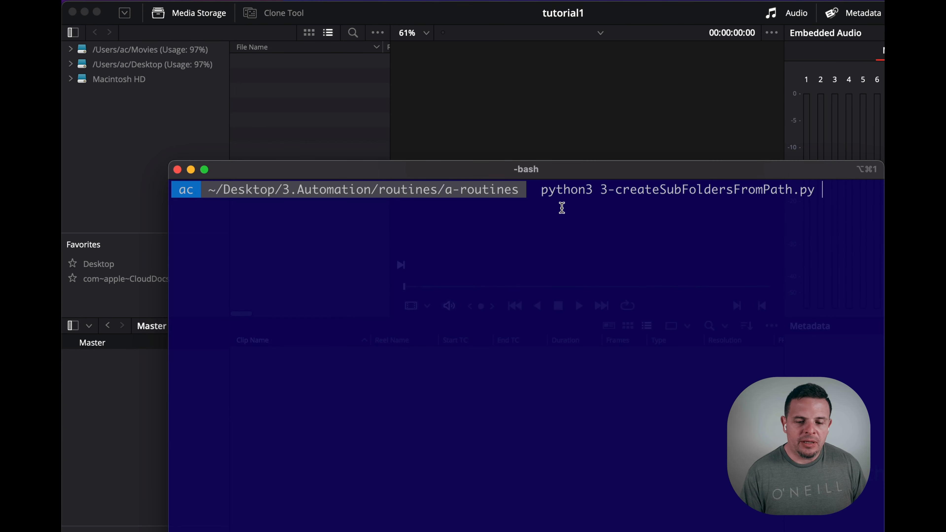
mouse_move(742, 202)
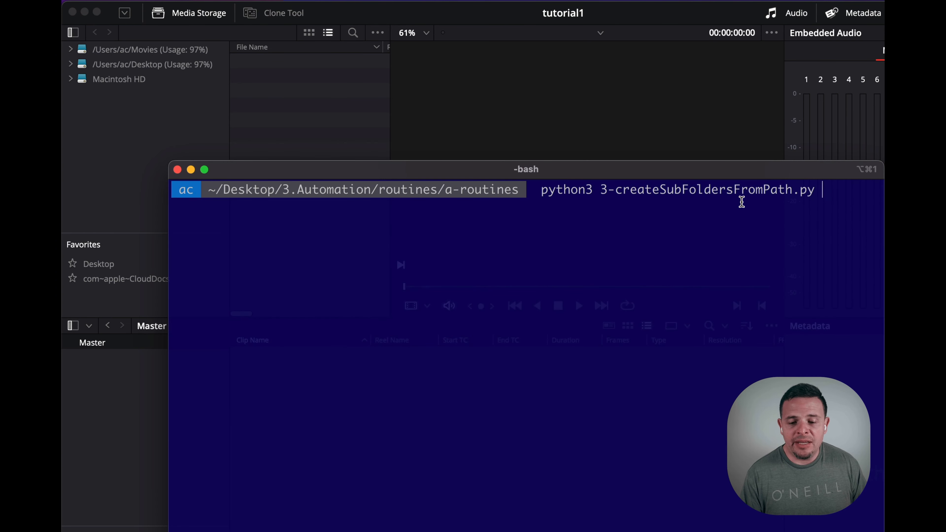
mouse_move(745, 242)
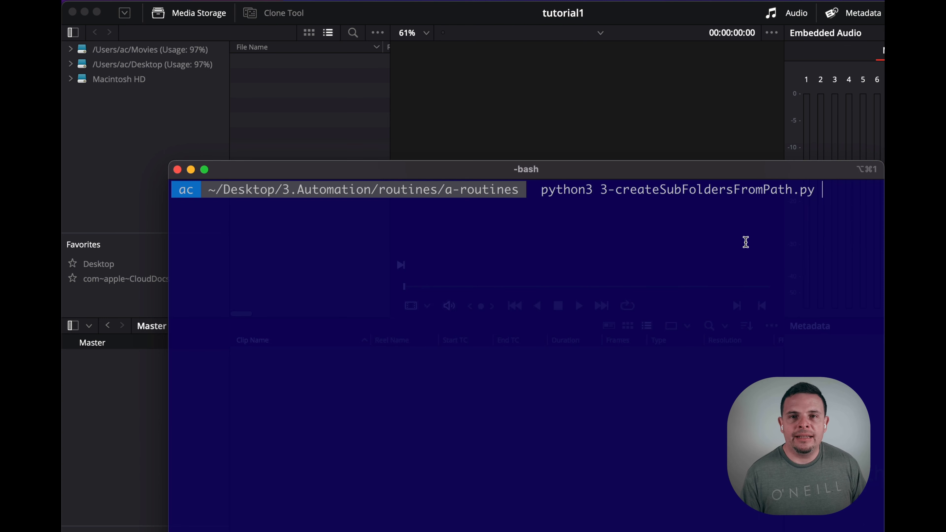
key("Return")
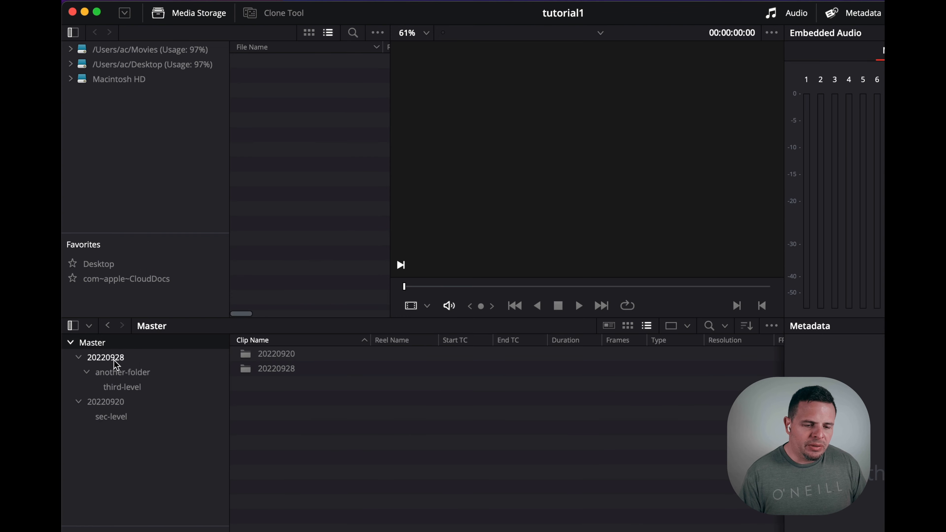
mouse_move(122, 392)
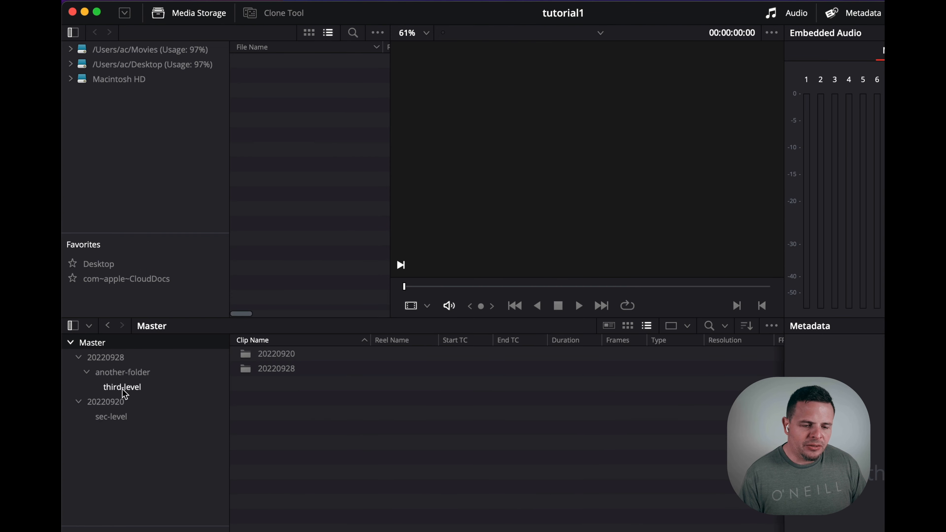
mouse_move(107, 465)
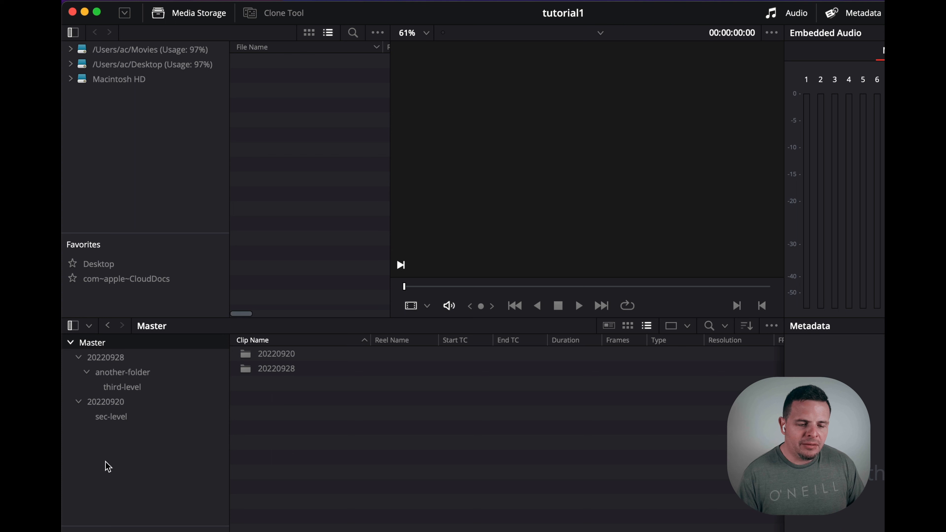
- Show the 20220928 bin's clips 220921.MOV, 220928.mp4 and the another-folder bin
left_click(106, 357)
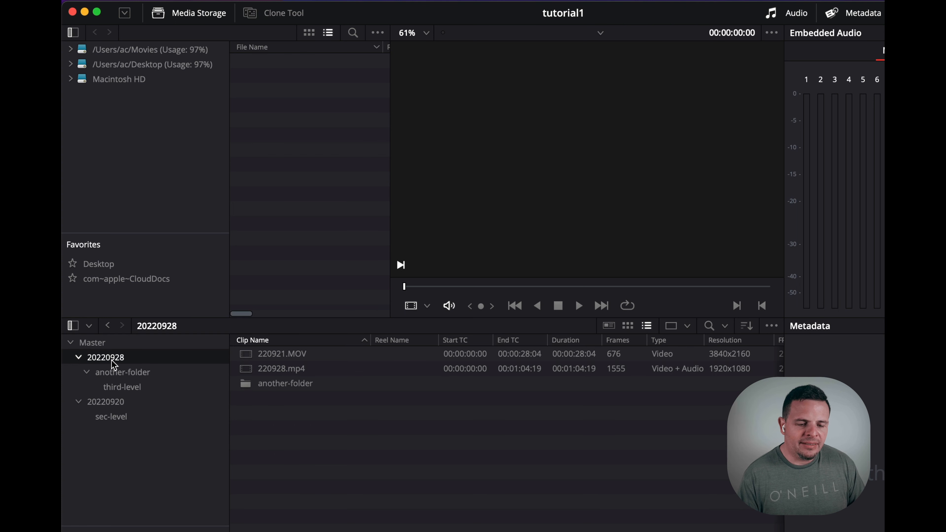